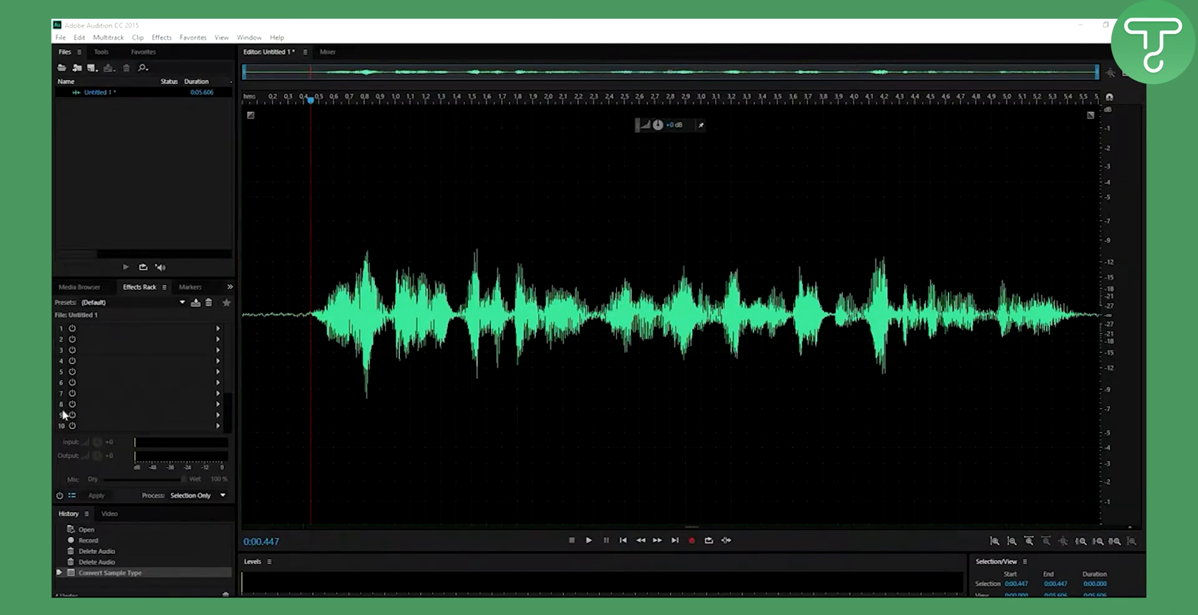
mouse_move(288, 330)
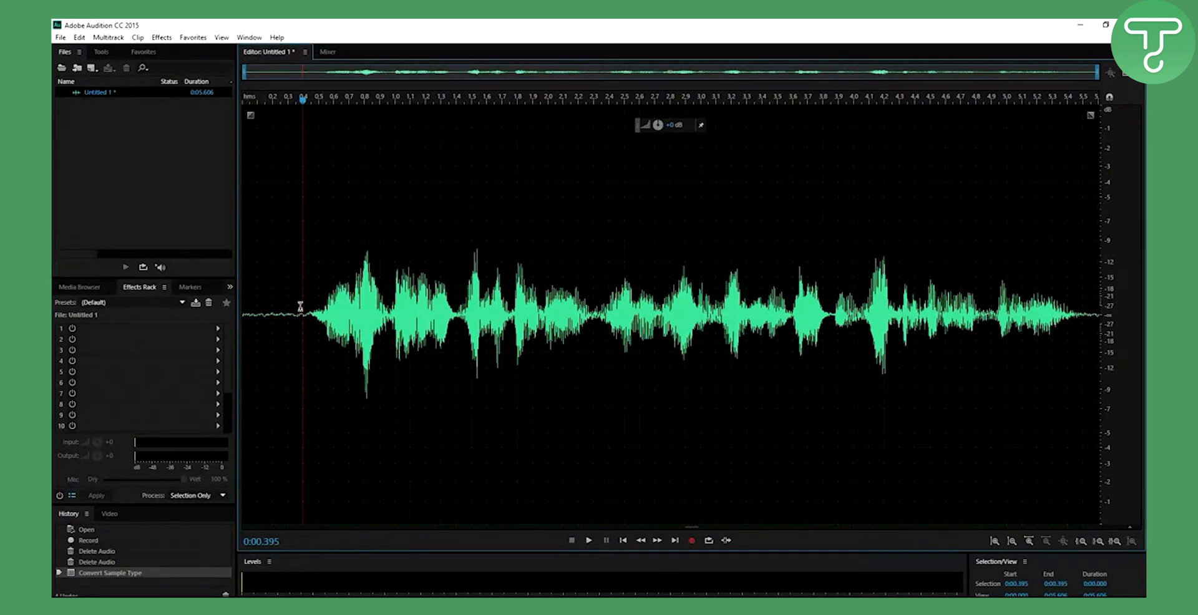
Step: Play the roughly 5.6-second voice recording to hear the background noise before the voice
click(587, 540)
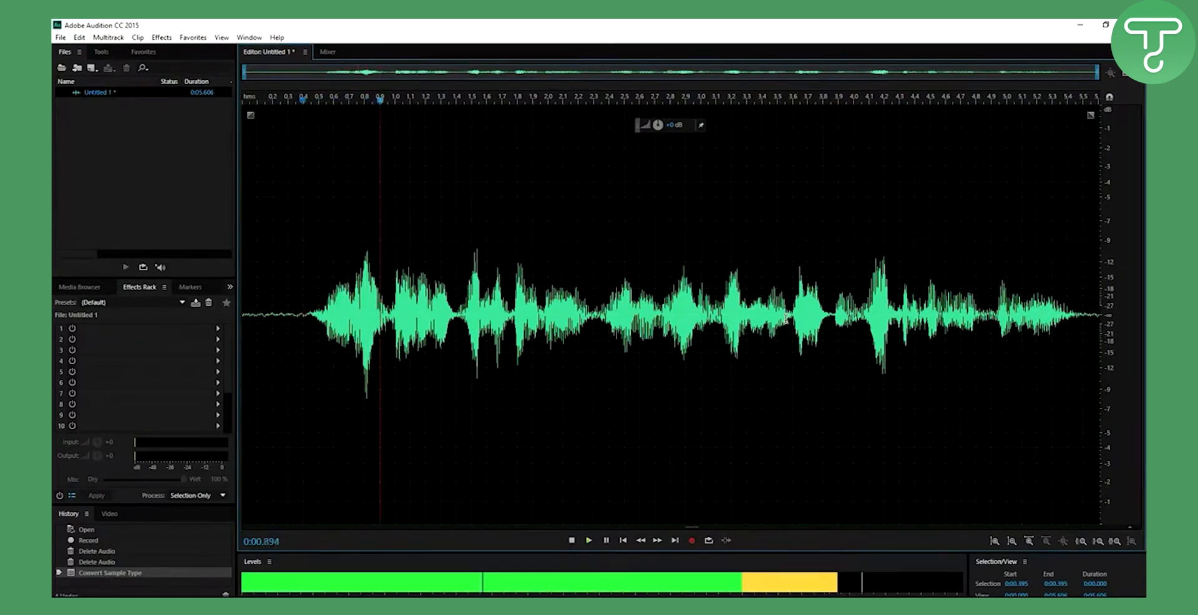
click(587, 540)
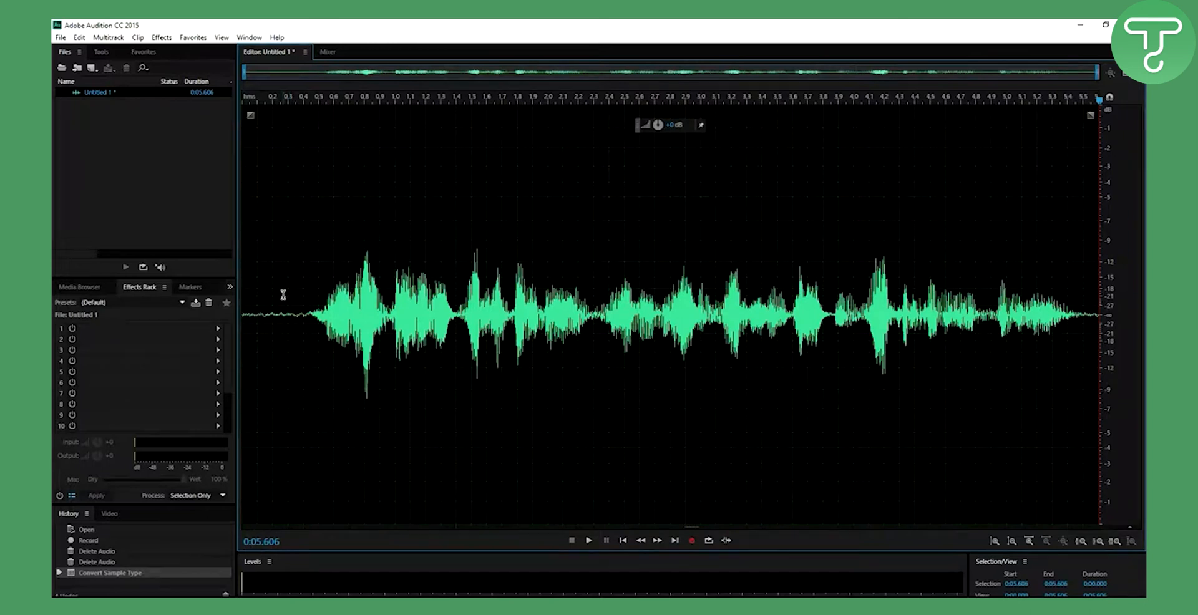
mouse_move(283, 303)
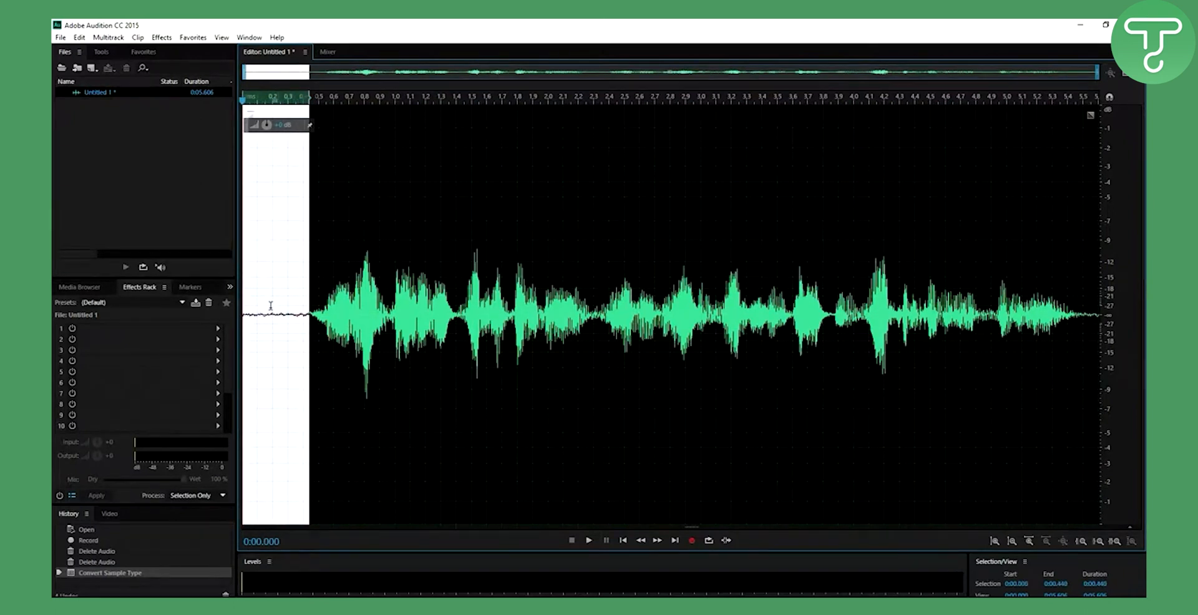
Step: Bring up the Effects menu twice to reach the Noise Reduction / Restoration commands
click(161, 36)
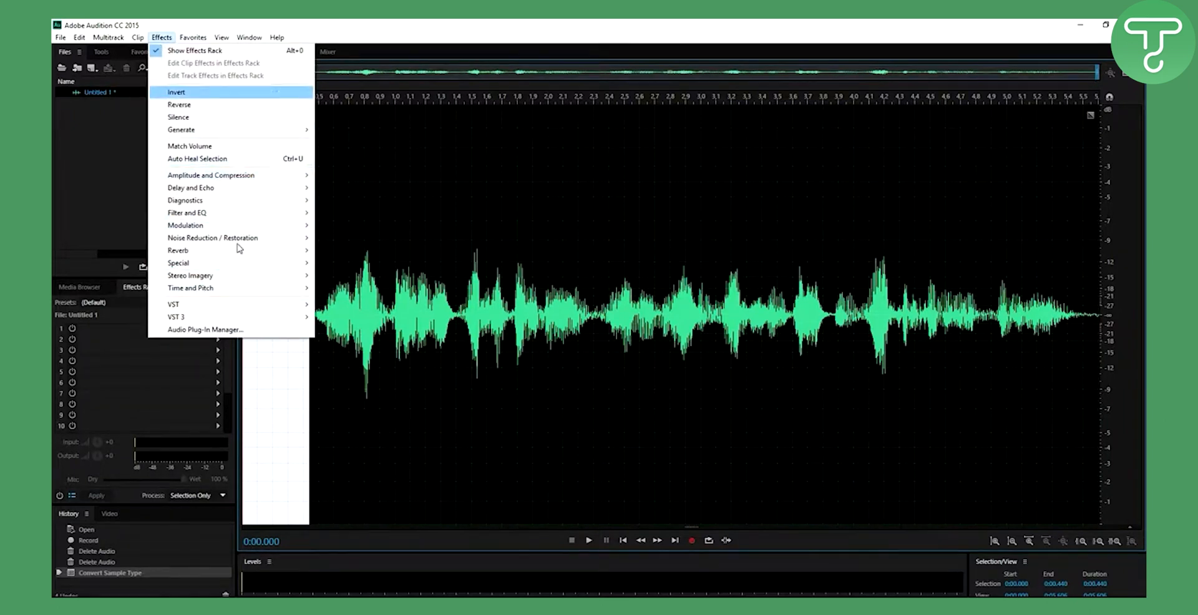
mouse_move(212, 237)
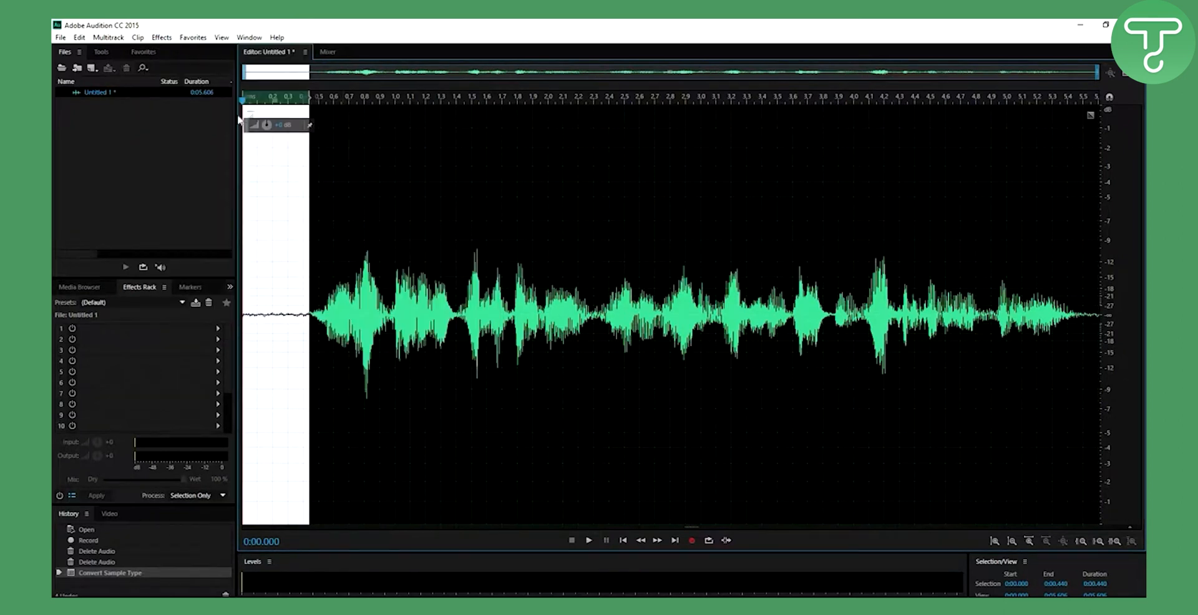
click(161, 36)
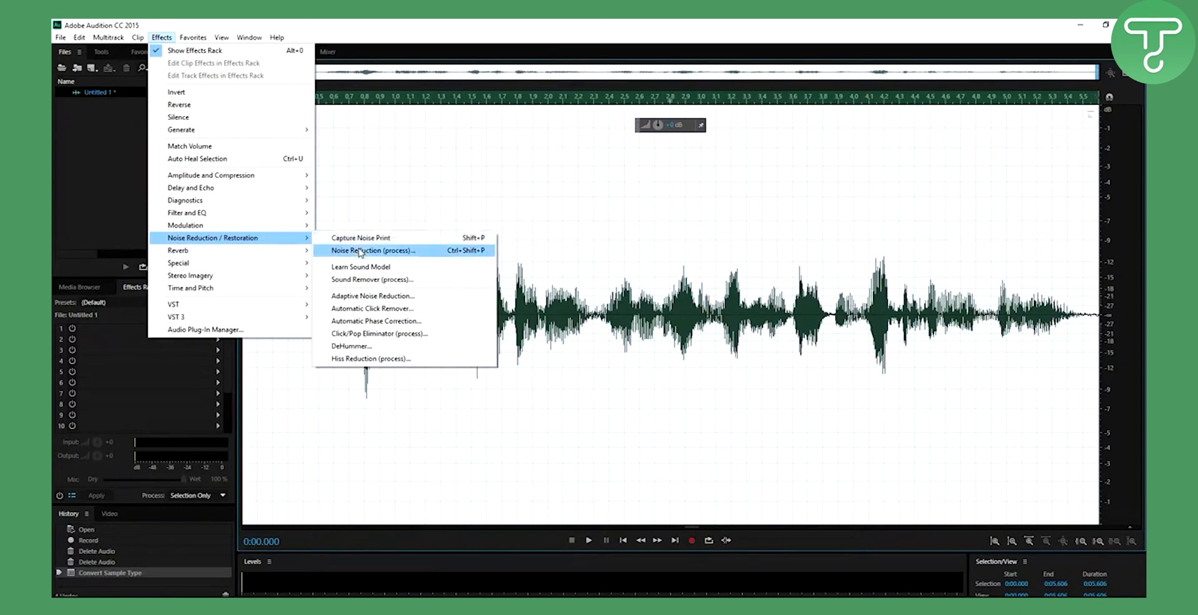
Step: Load the SimetrixCast preset in Noise Reduction (process), then dismiss it after the missing noise print warning
click(373, 251)
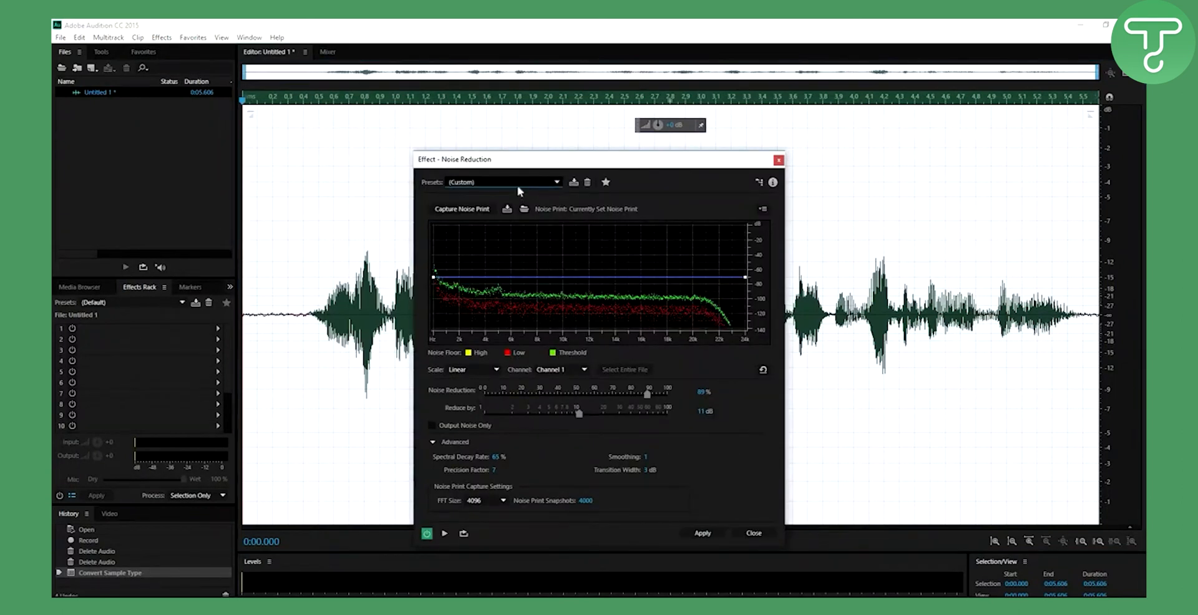
click(500, 182)
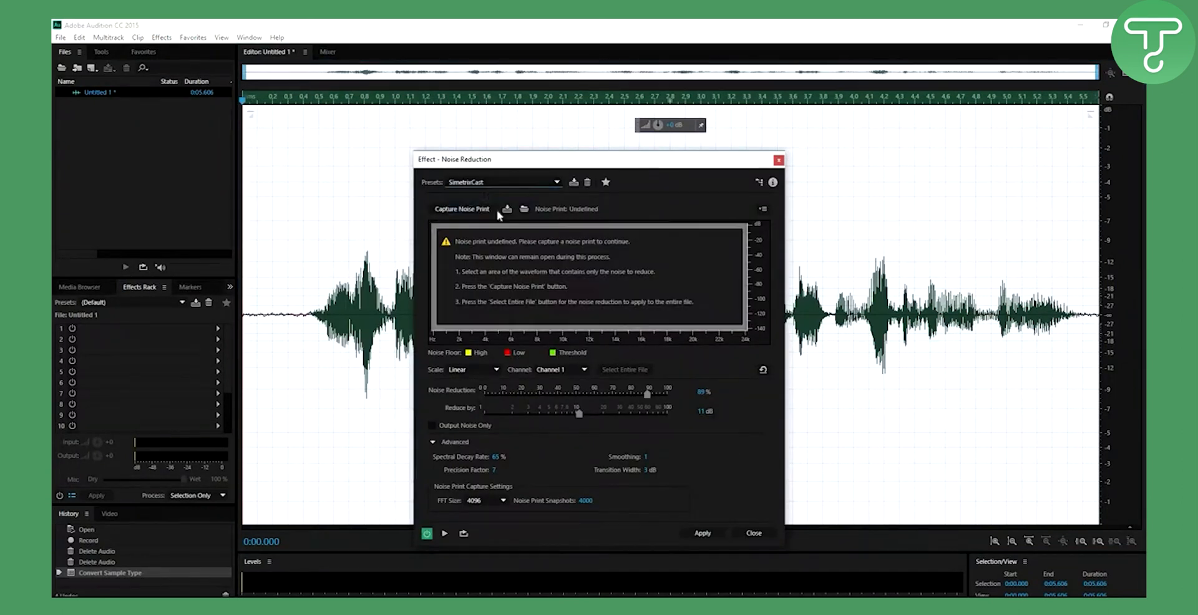
mouse_move(501, 242)
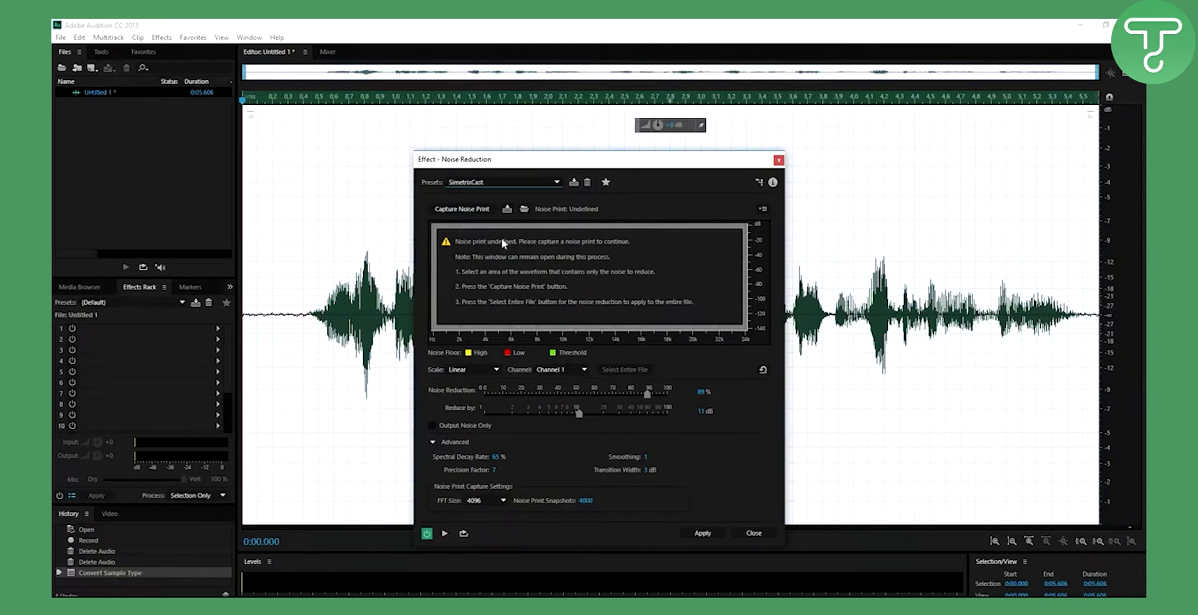
mouse_move(510, 249)
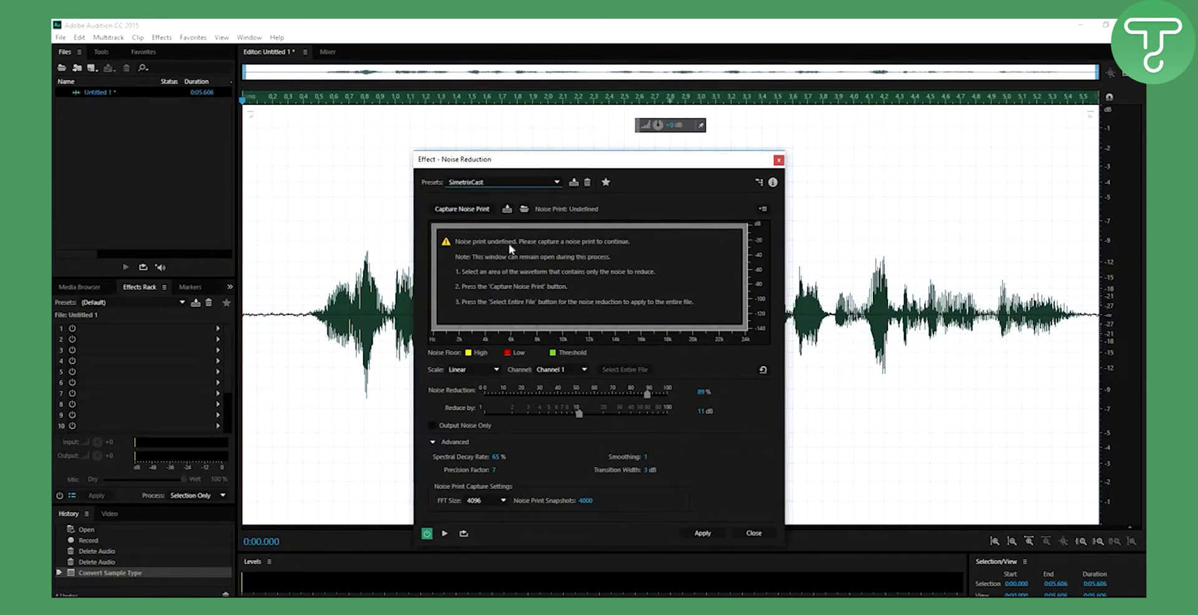
click(751, 532)
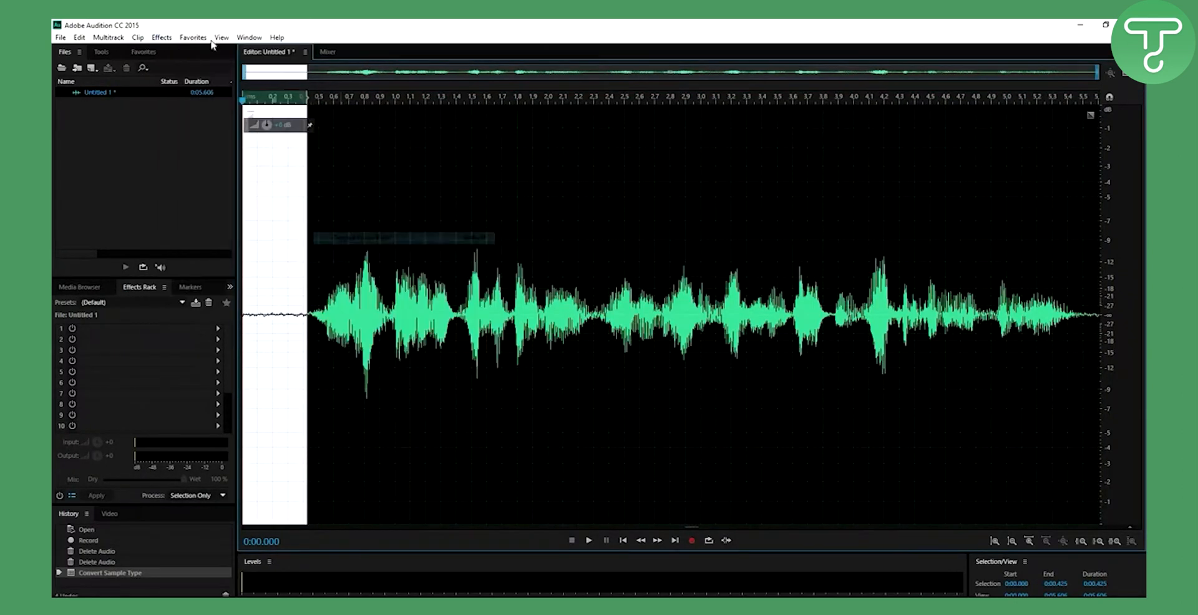
Step: Apply Noise Reduction (process) with the SimetrixCast preset to the whole recording
click(161, 37)
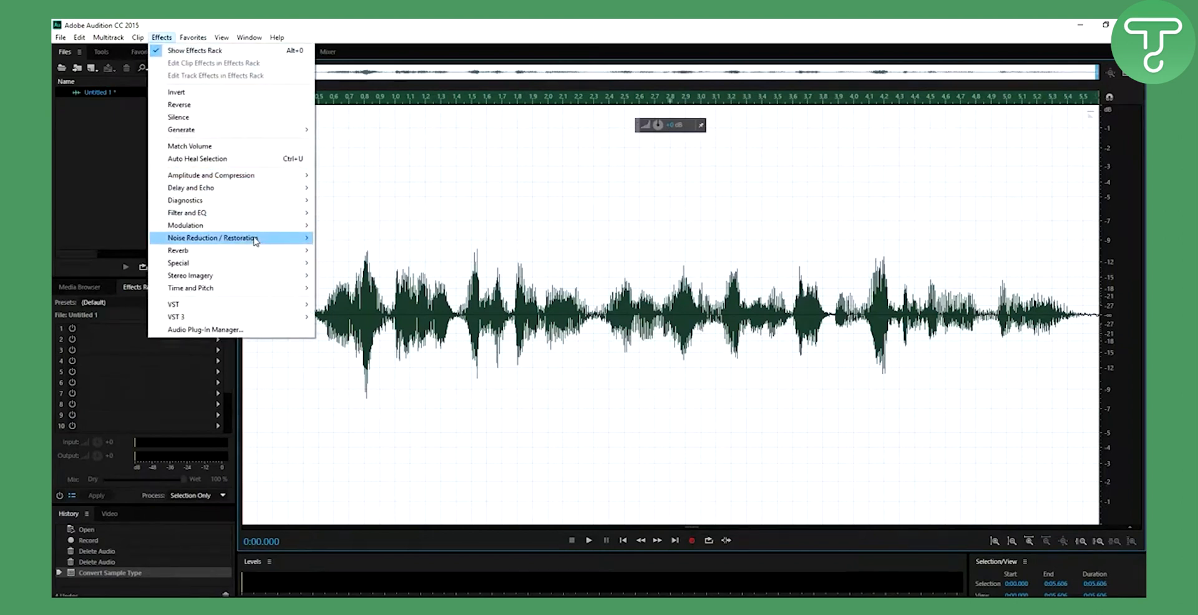
click(222, 237)
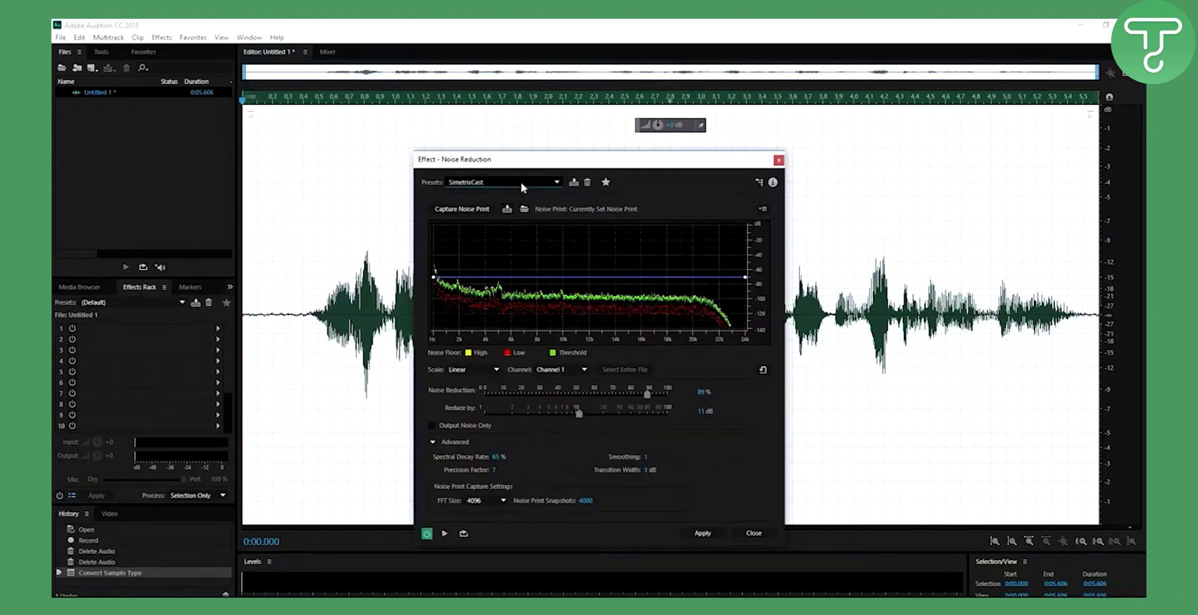
drag(596, 159, 596, 128)
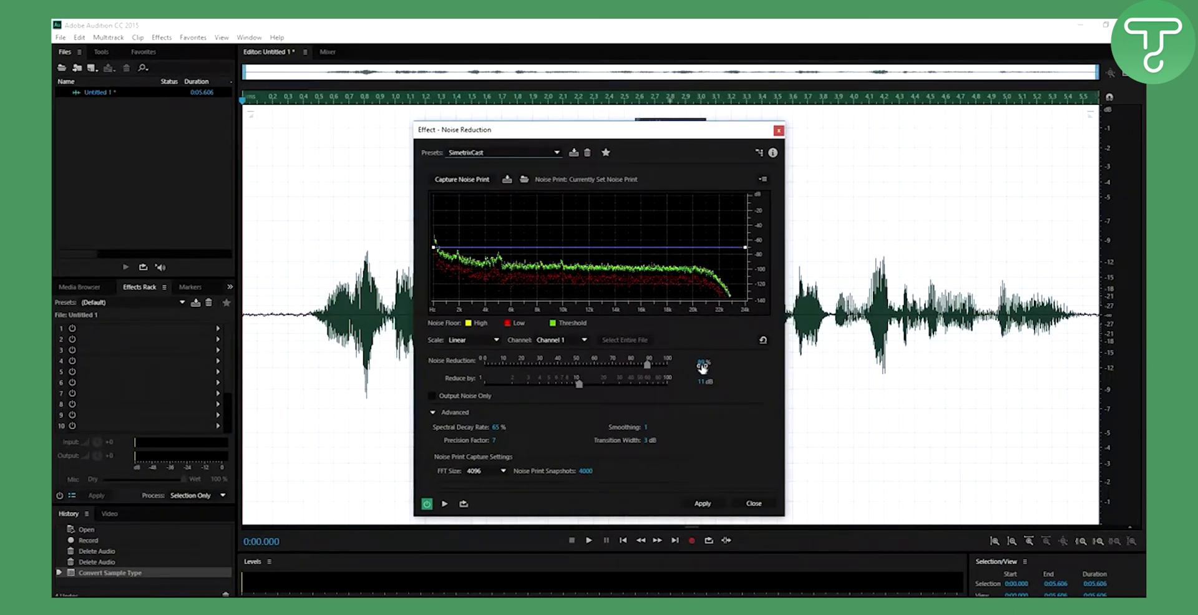
mouse_move(676, 397)
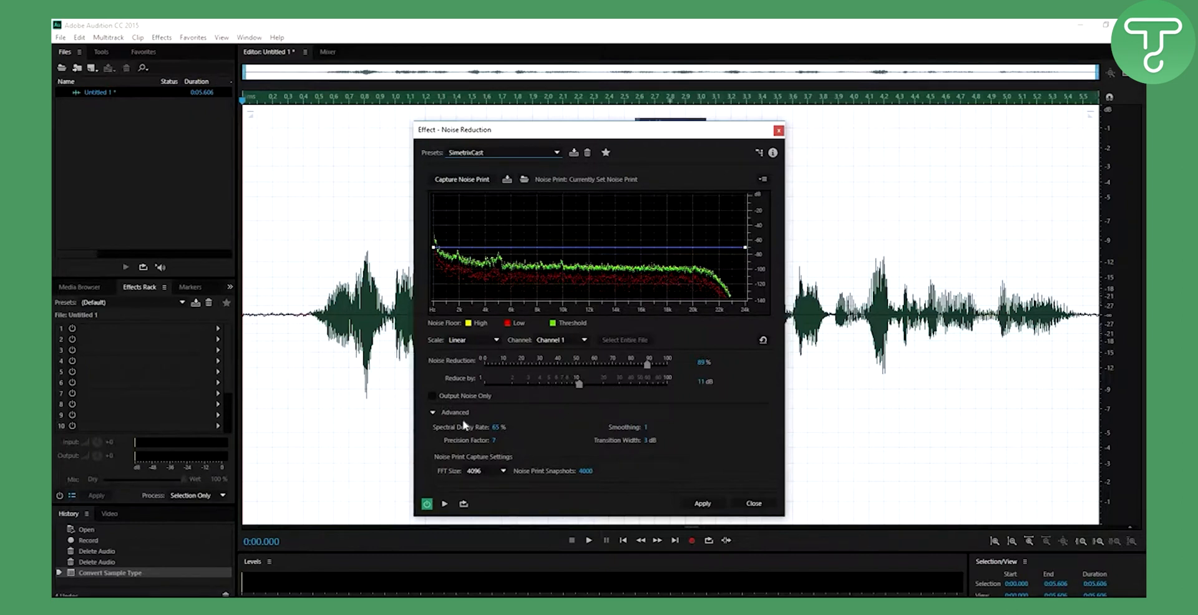
mouse_move(417, 369)
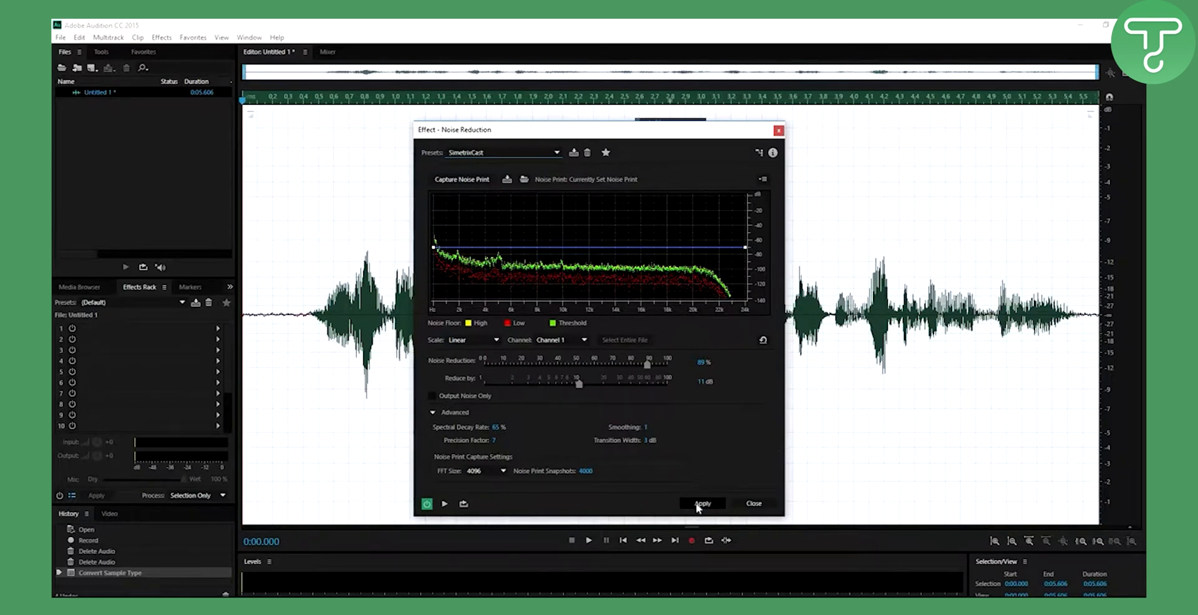
mouse_move(706, 474)
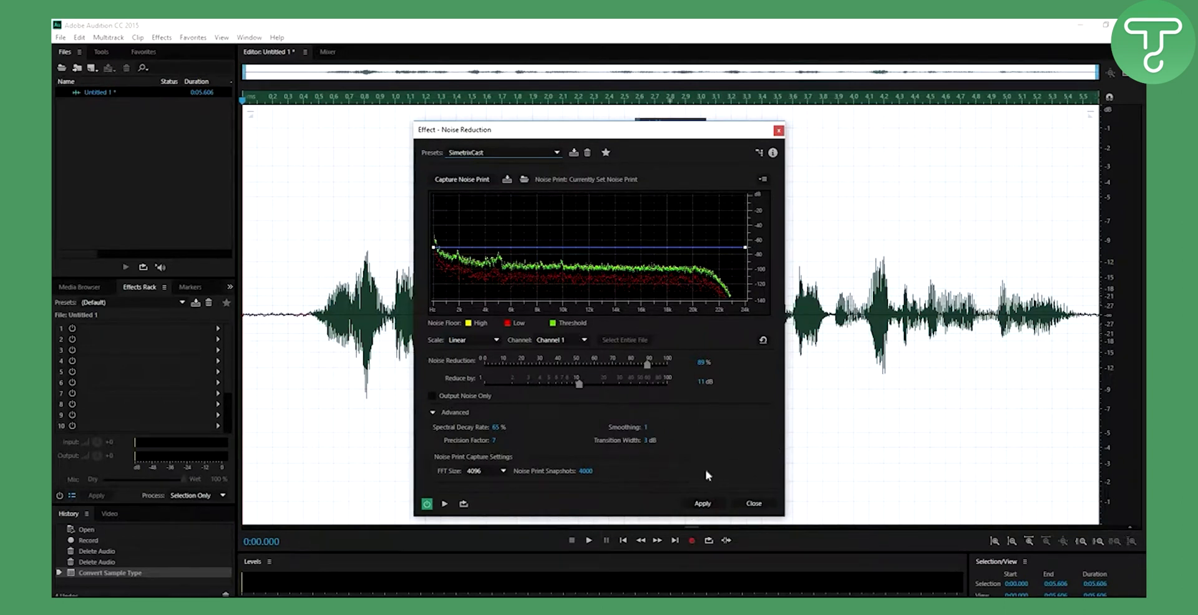
click(701, 503)
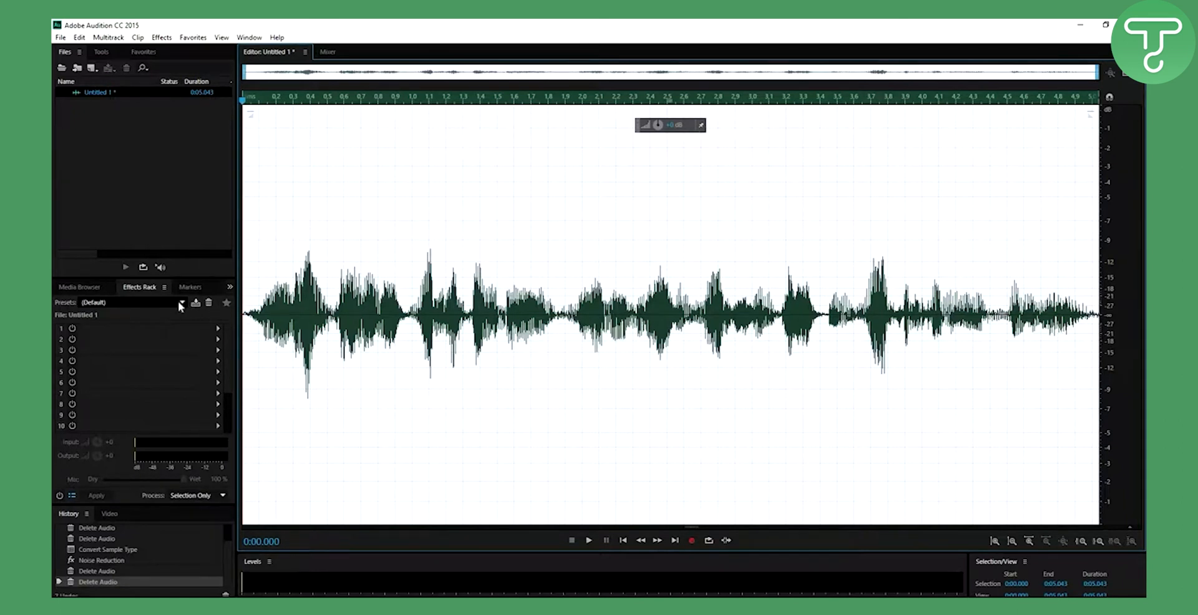
Step: Load the SIMETRIX rack preset and review the graphic equalizer's band settings
click(181, 304)
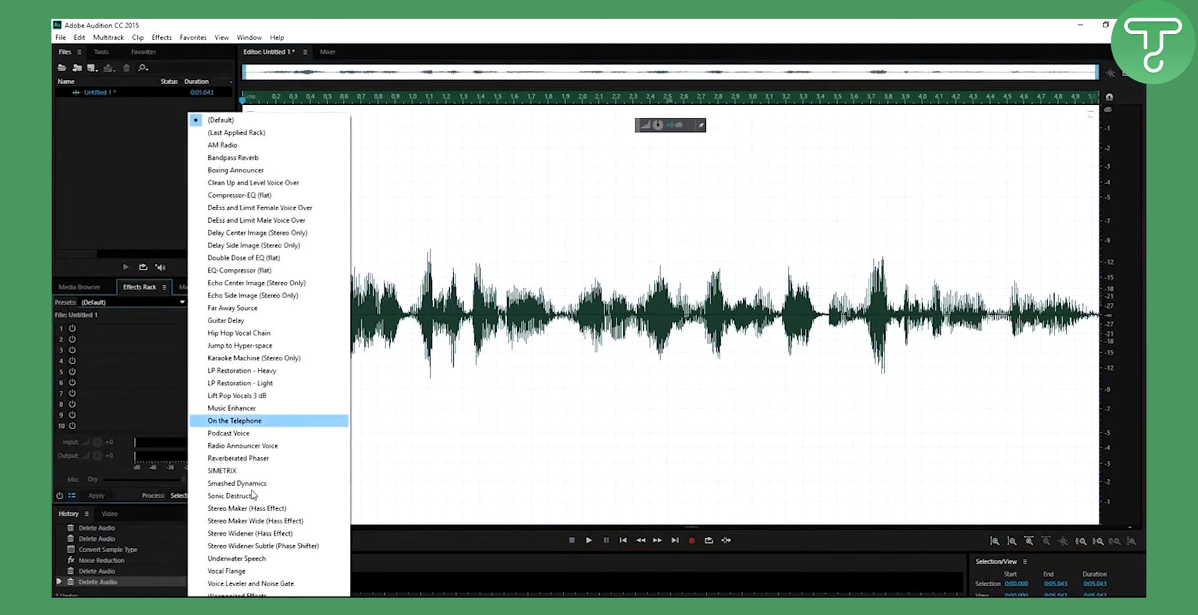
click(229, 471)
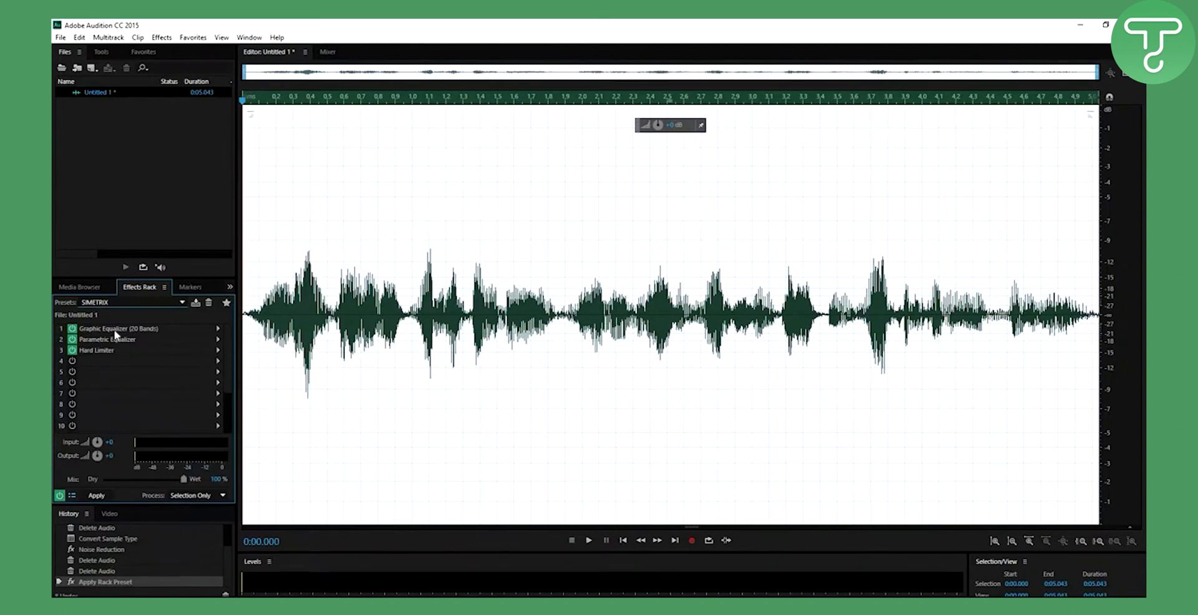
double_click(117, 328)
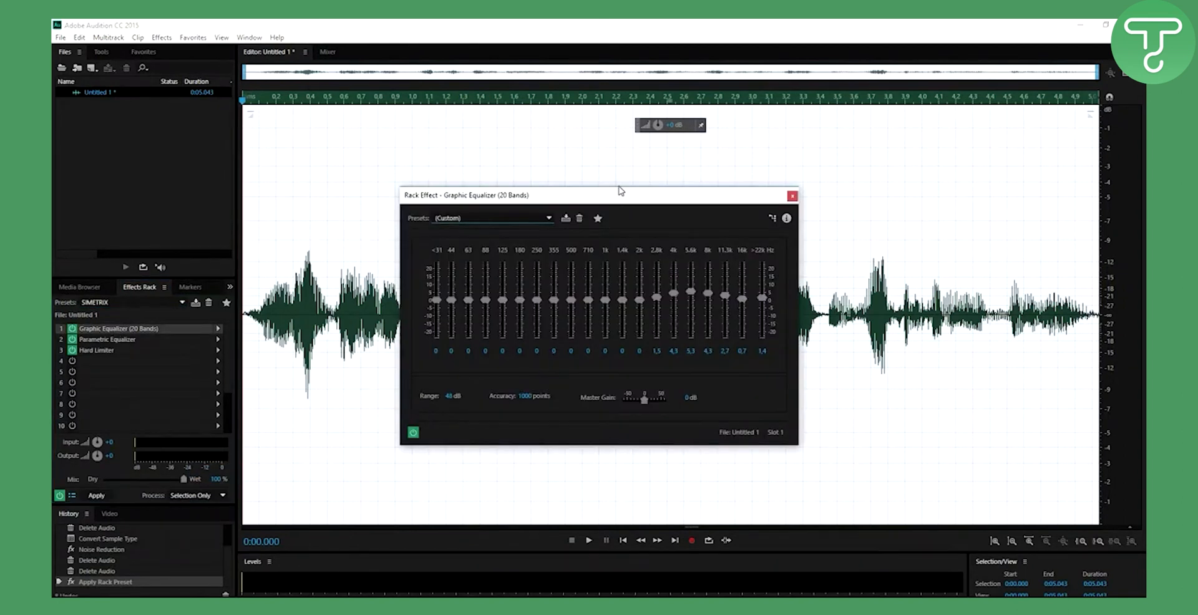
drag(619, 194, 618, 174)
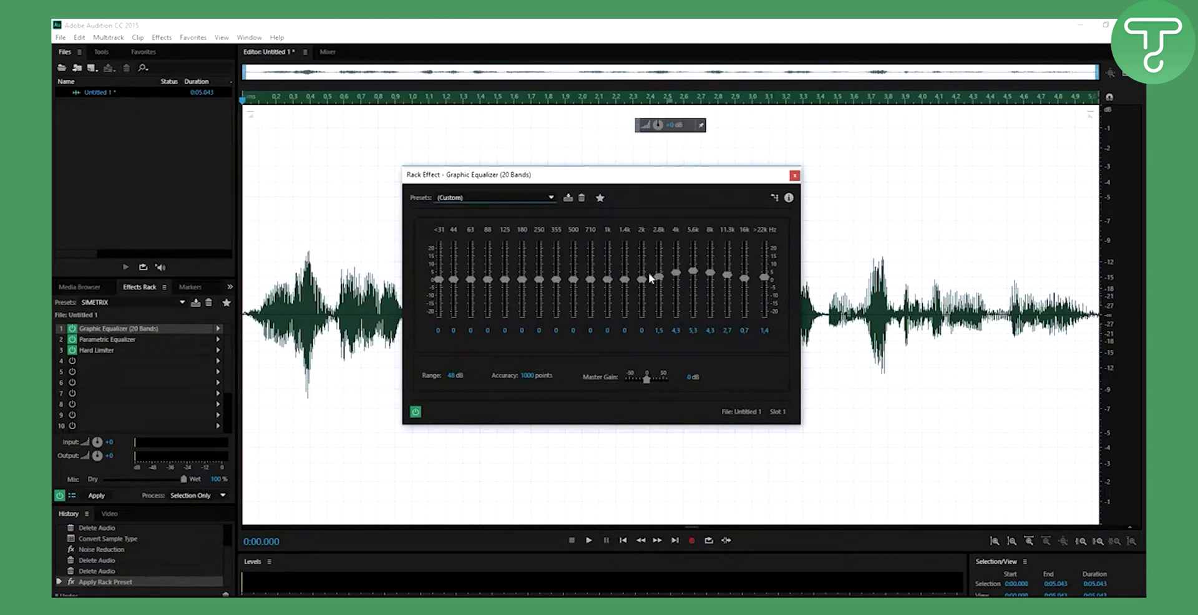
mouse_move(598, 287)
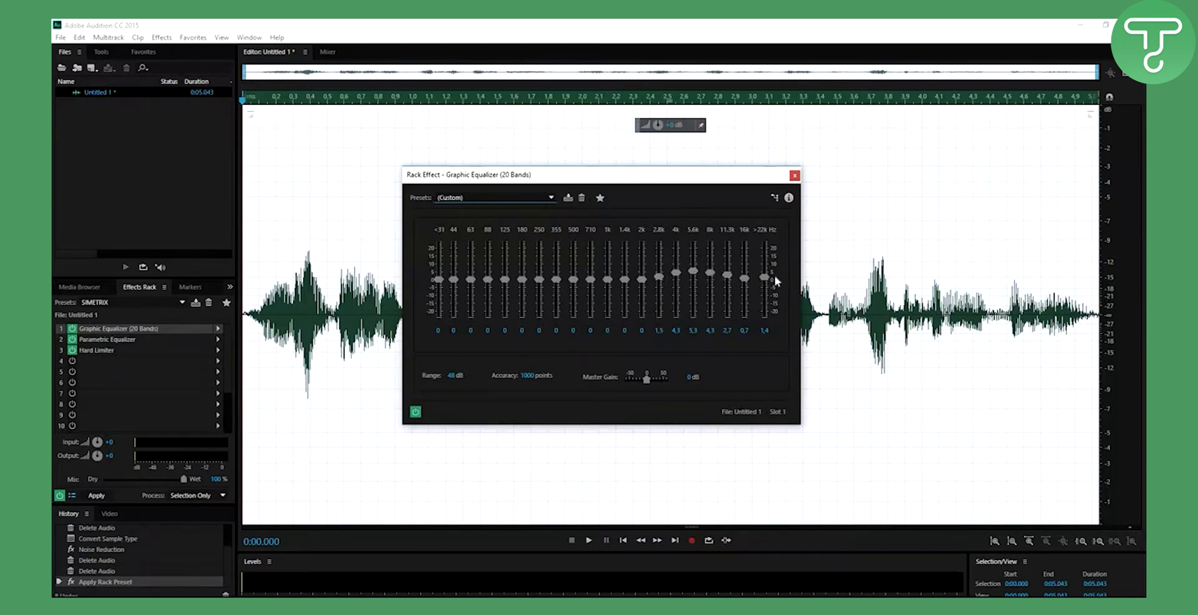
mouse_move(724, 311)
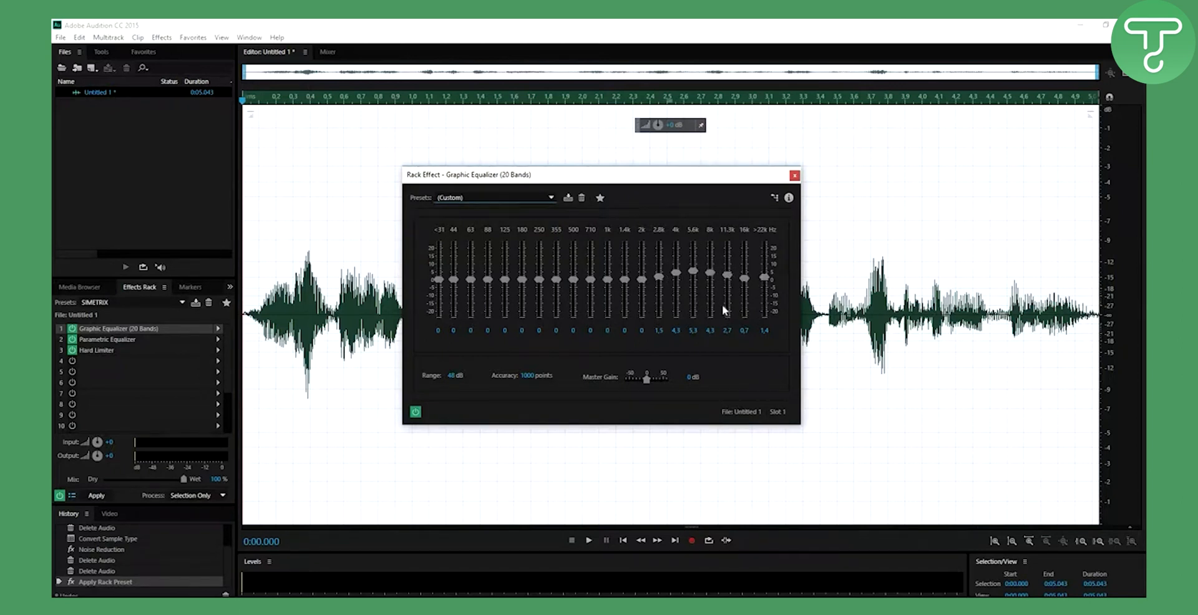
click(793, 175)
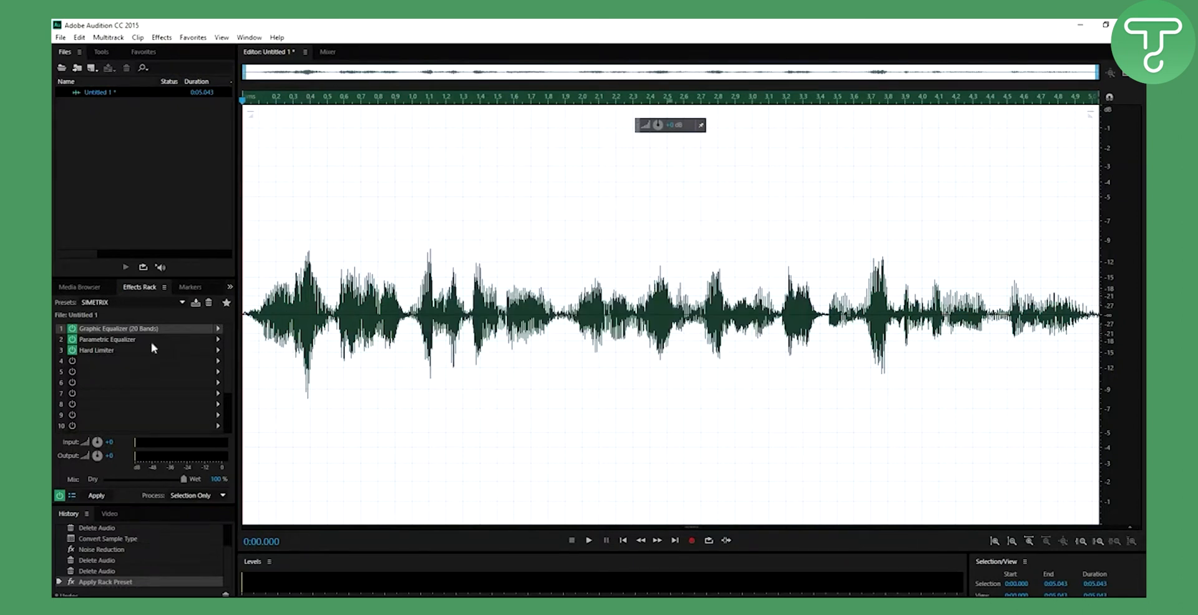
double_click(107, 339)
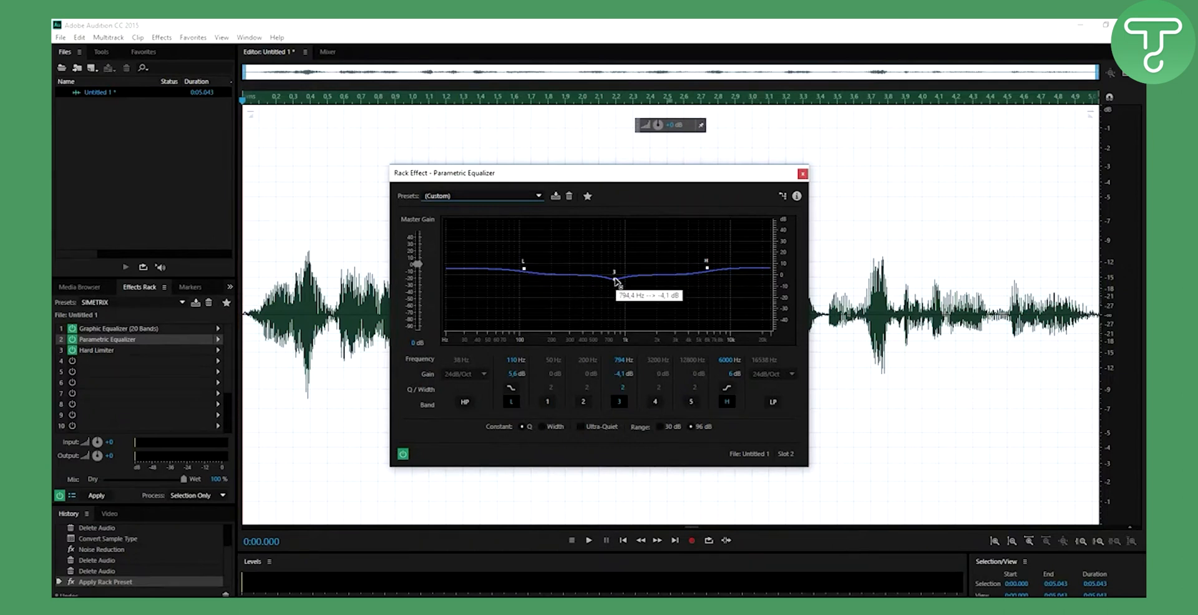
mouse_move(680, 274)
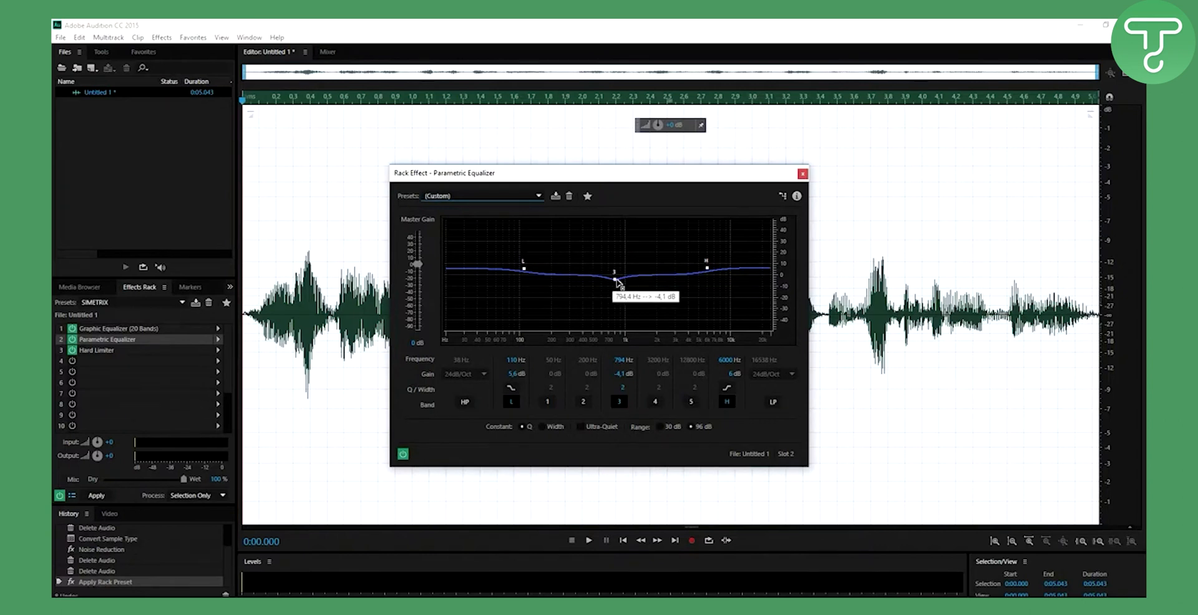
mouse_move(622, 366)
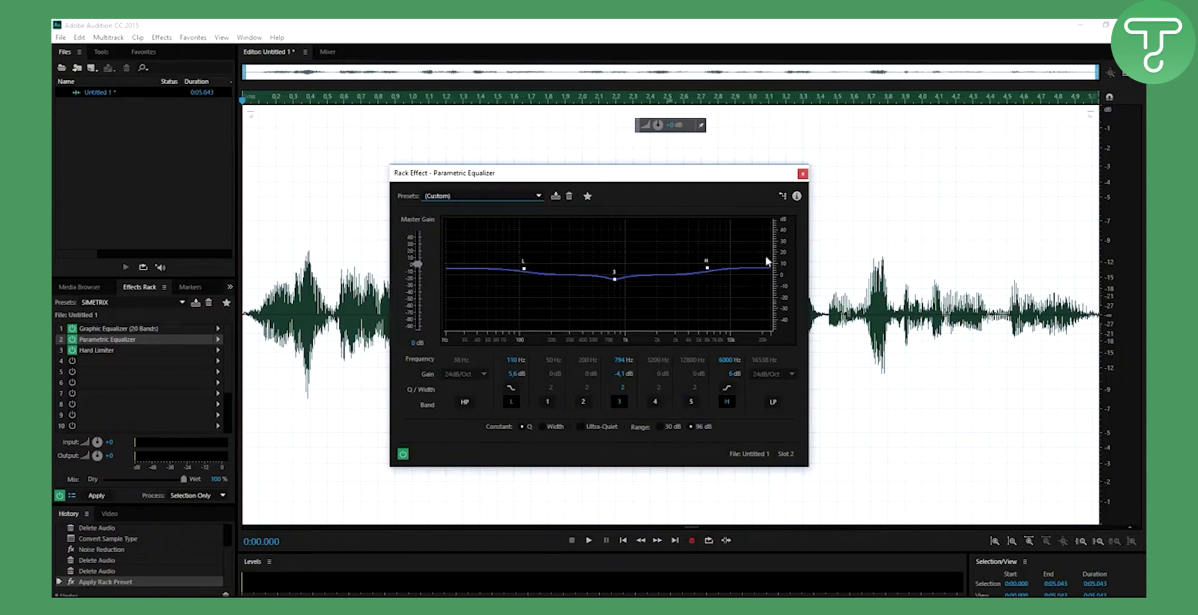
mouse_move(653, 283)
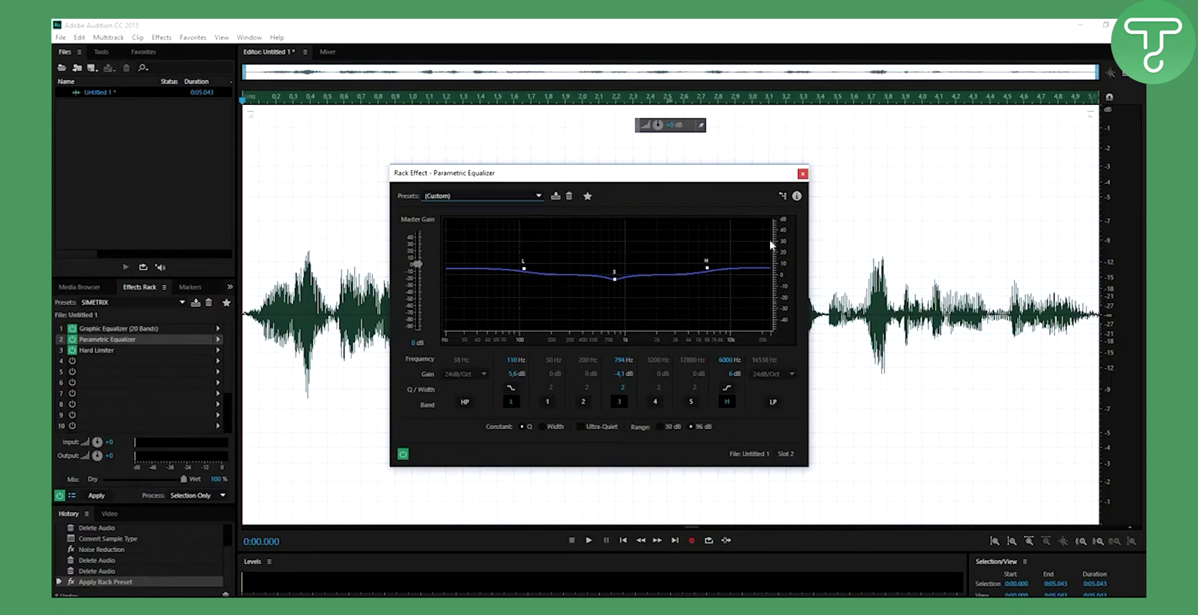
mouse_move(648, 192)
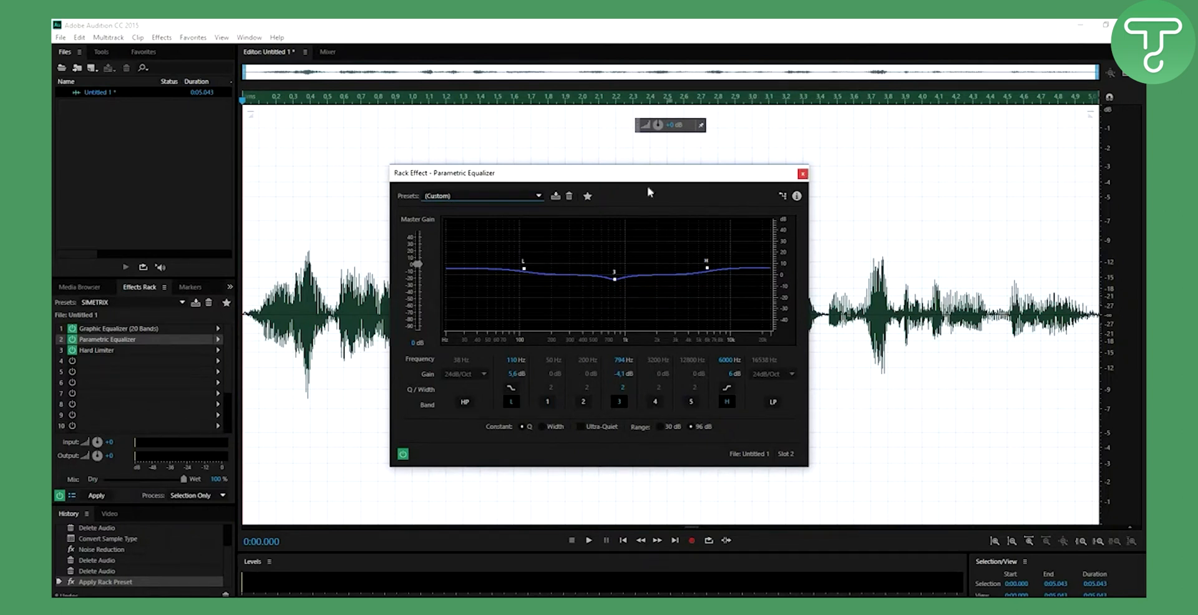
mouse_move(802, 189)
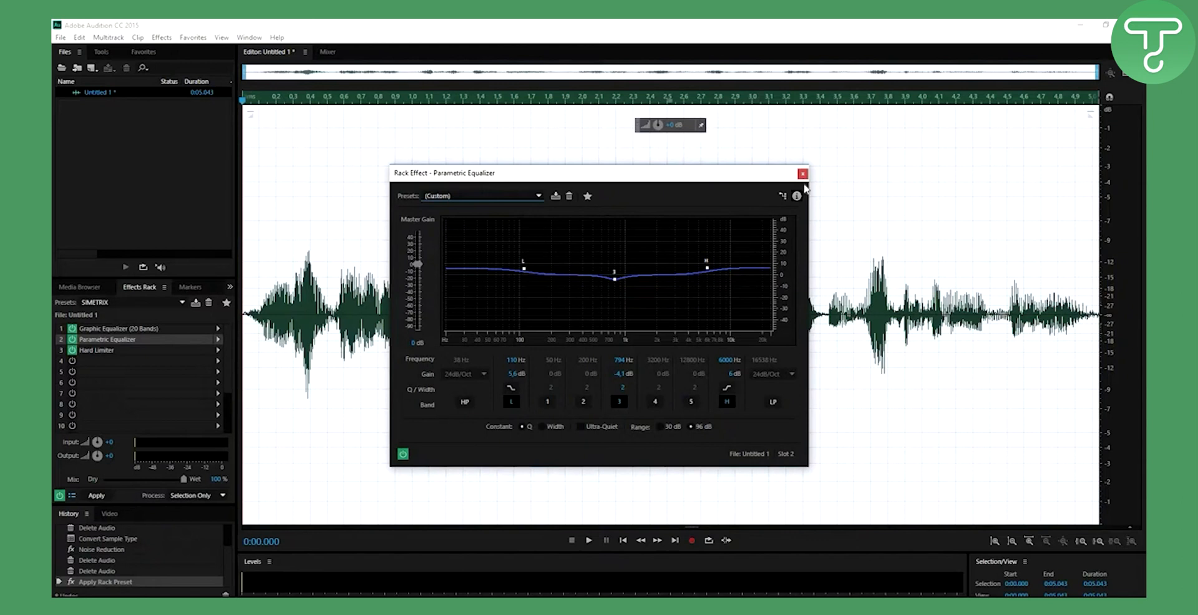
click(802, 174)
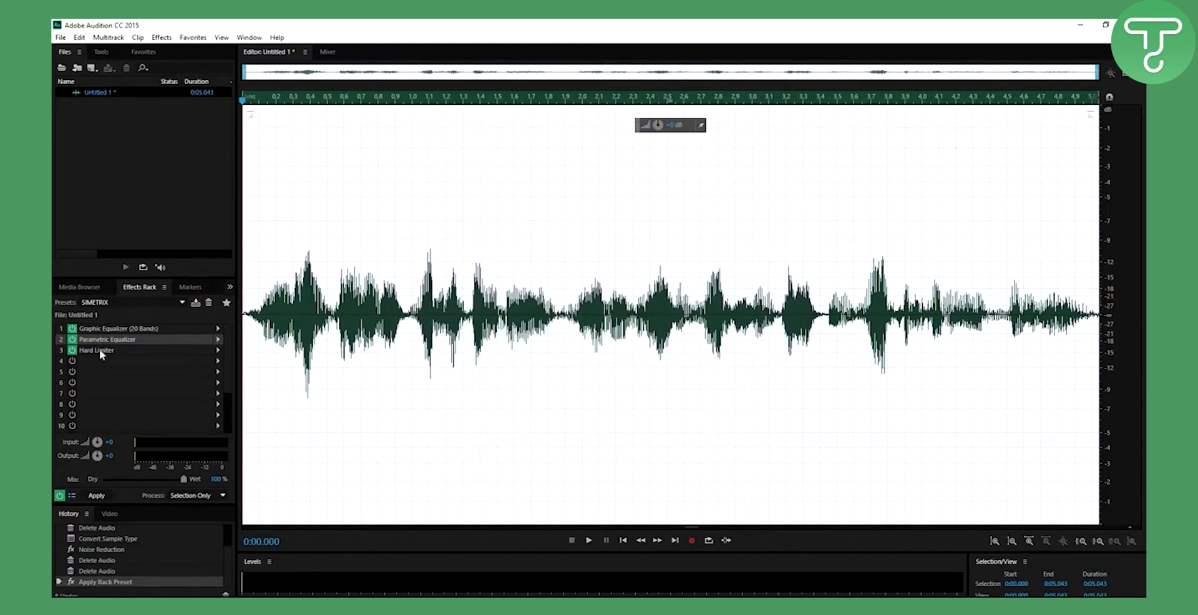
double_click(96, 349)
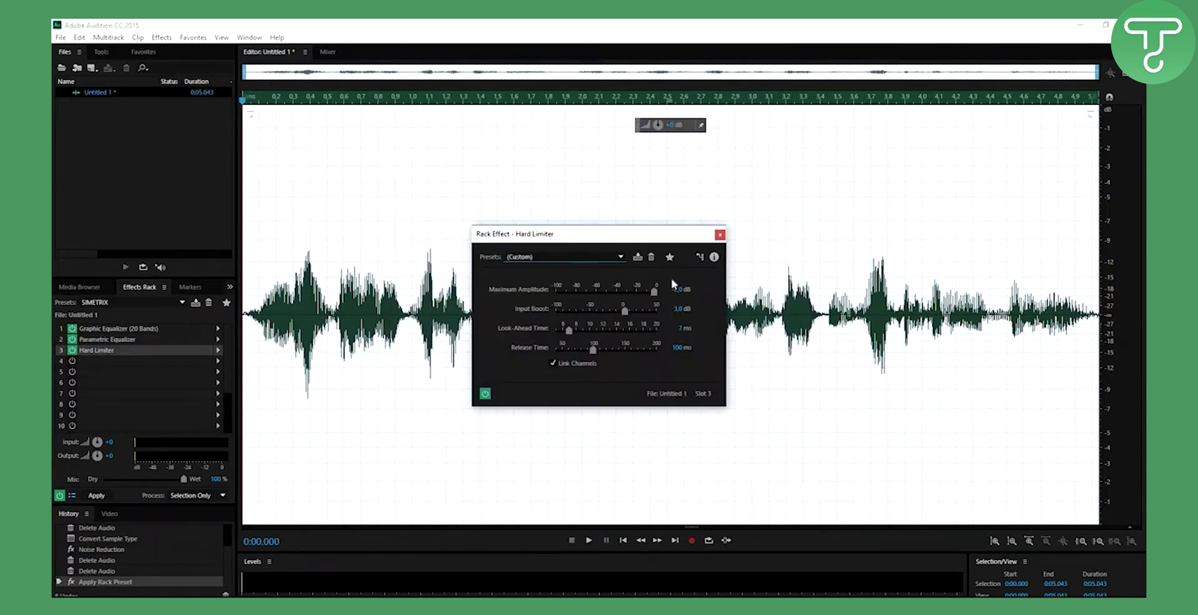
drag(655, 288, 647, 288)
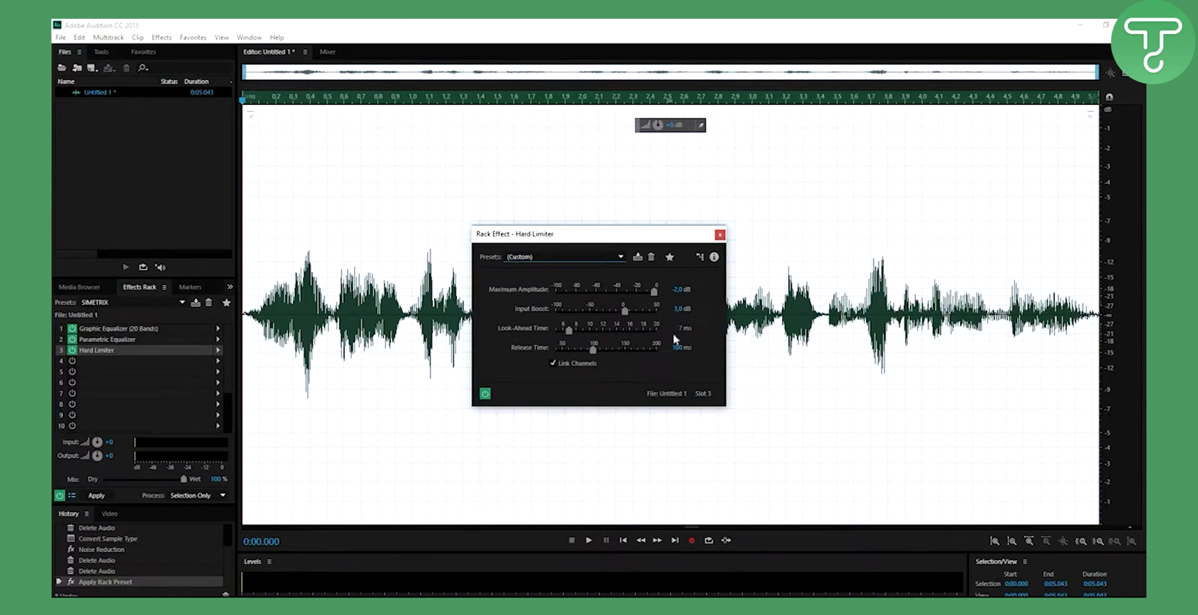
mouse_move(492, 356)
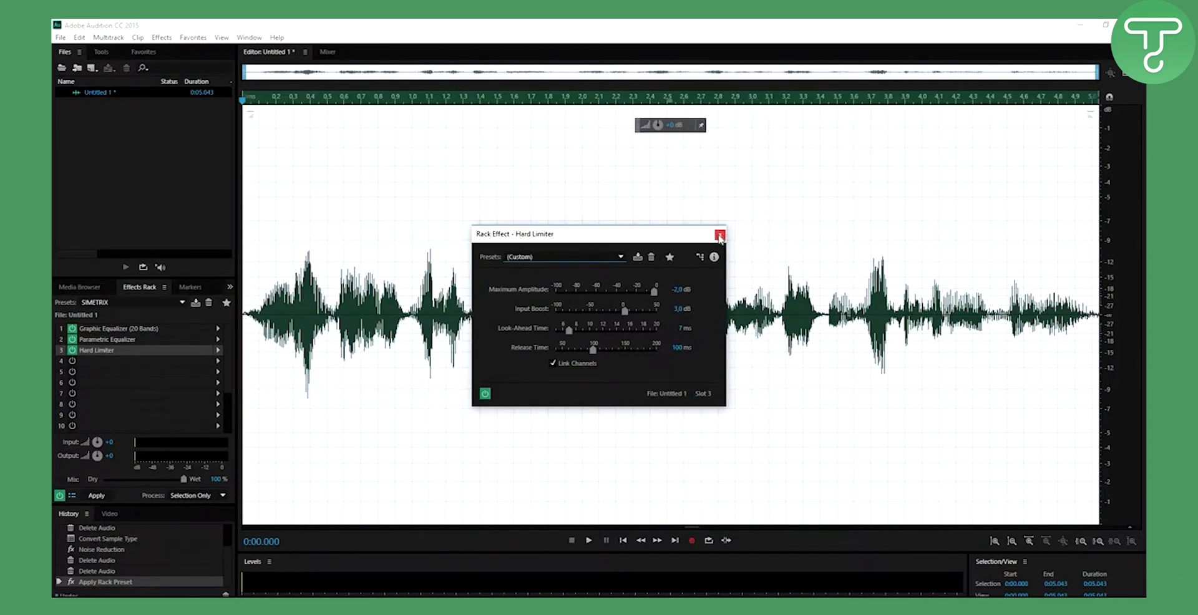
click(719, 233)
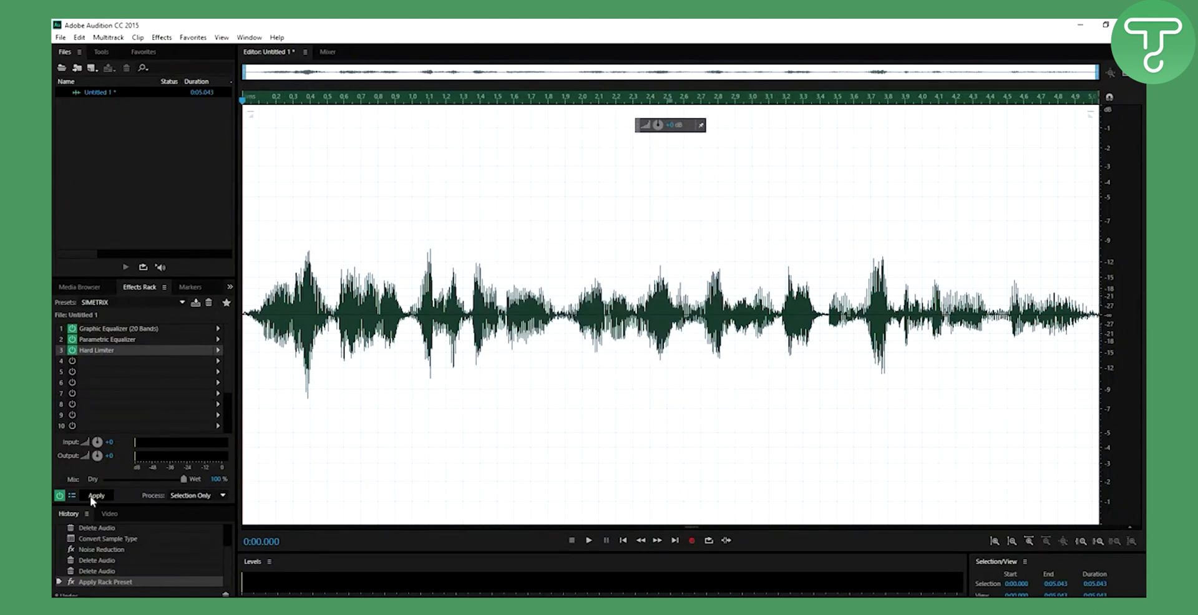
Step: Apply the SIMETRIX effects rack to the recording and play back the processed audio
click(96, 495)
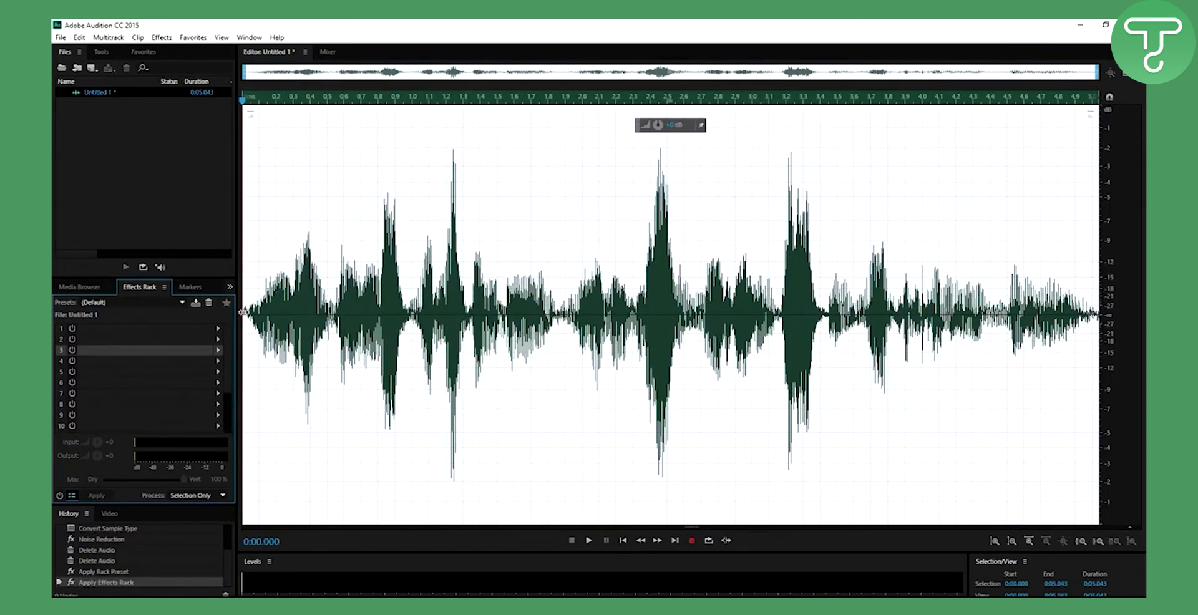
click(587, 540)
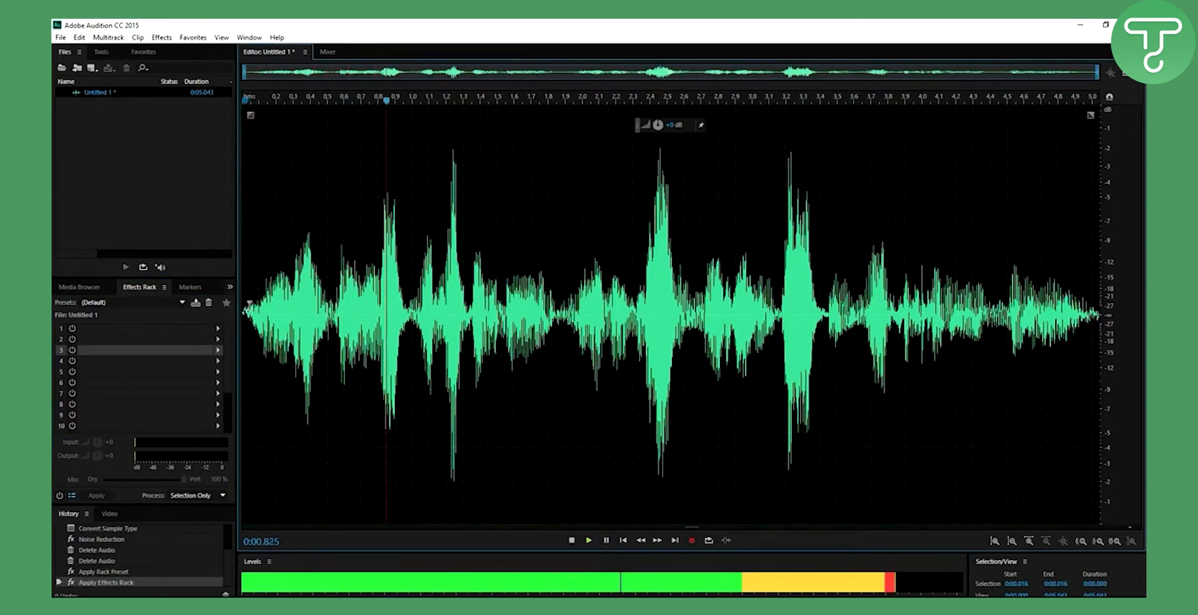